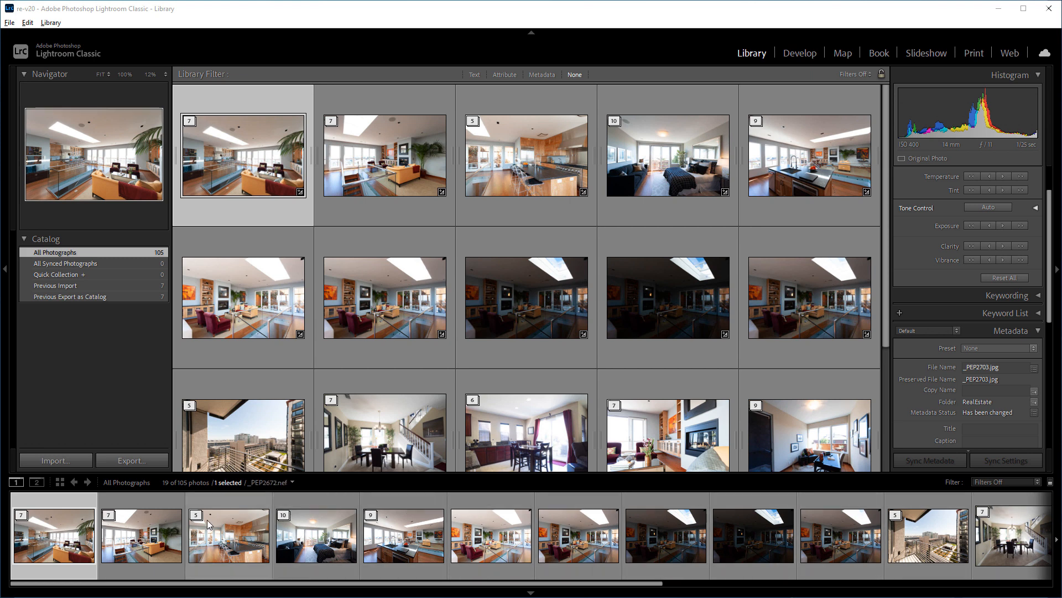
# - Group the second room's five bracketed exposures into one stack alongside the first room's stack
pyautogui.click(242, 155)
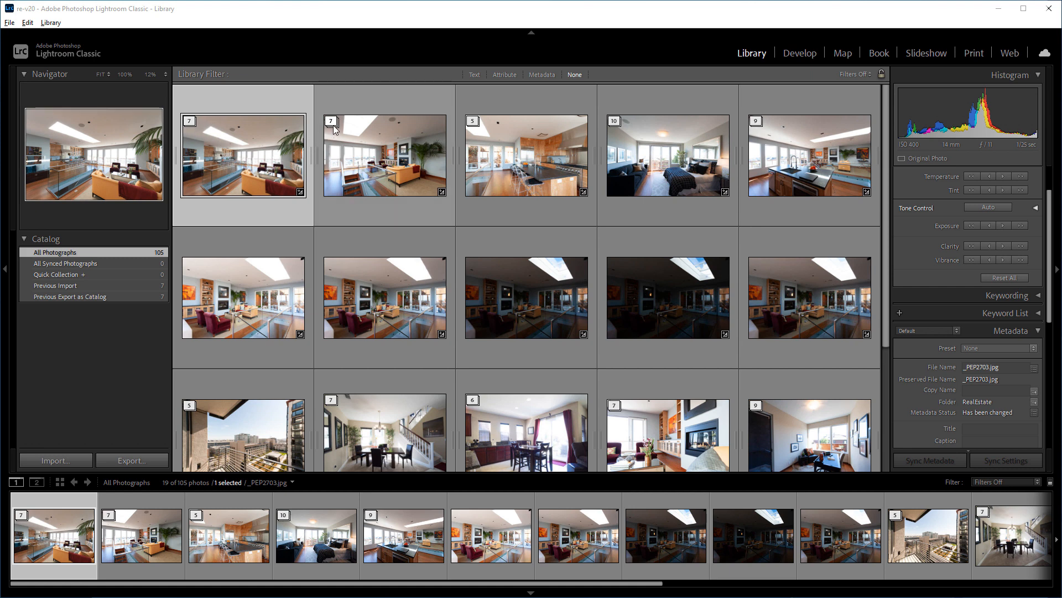
pyautogui.moveTo(474, 130)
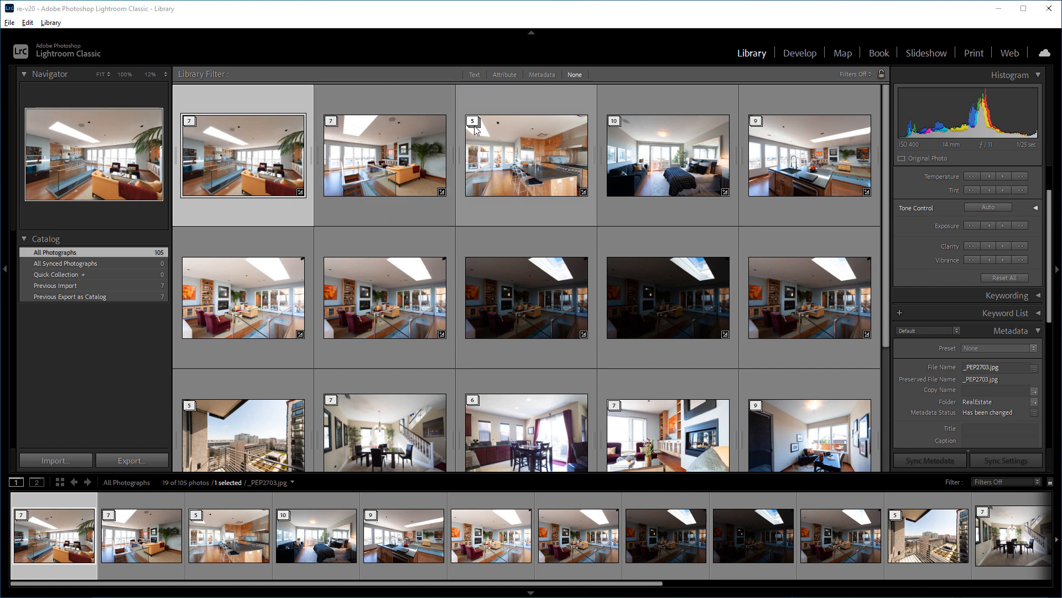
pyautogui.click(243, 297)
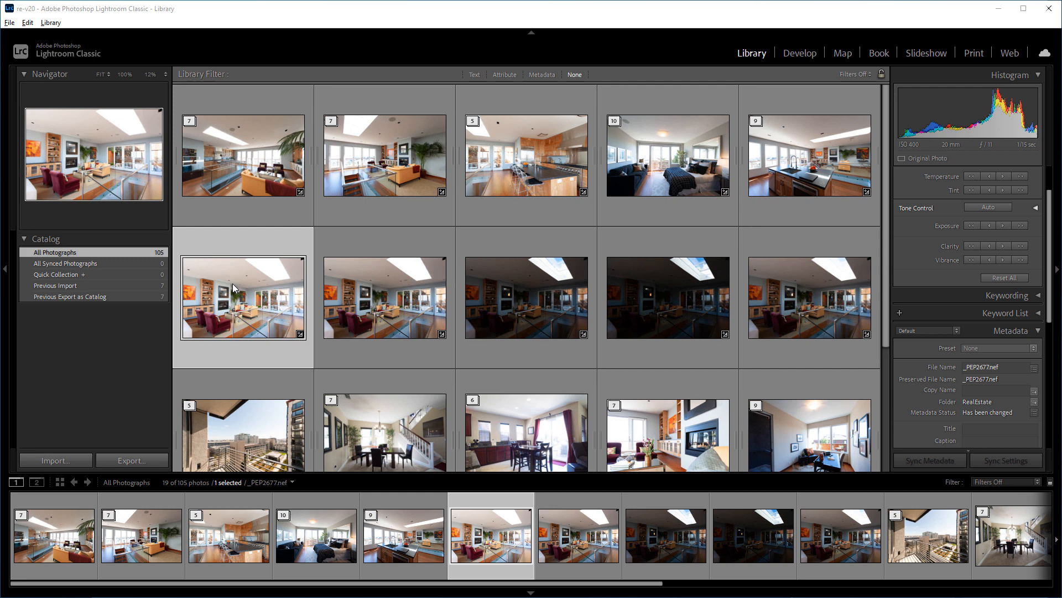
pyautogui.click(809, 297)
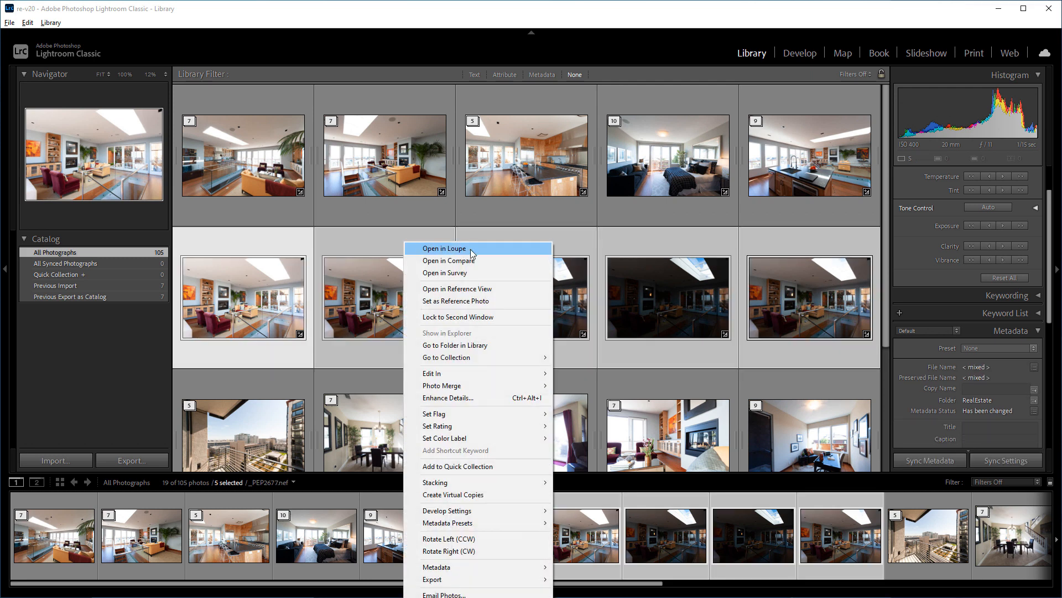
pyautogui.moveTo(435, 482)
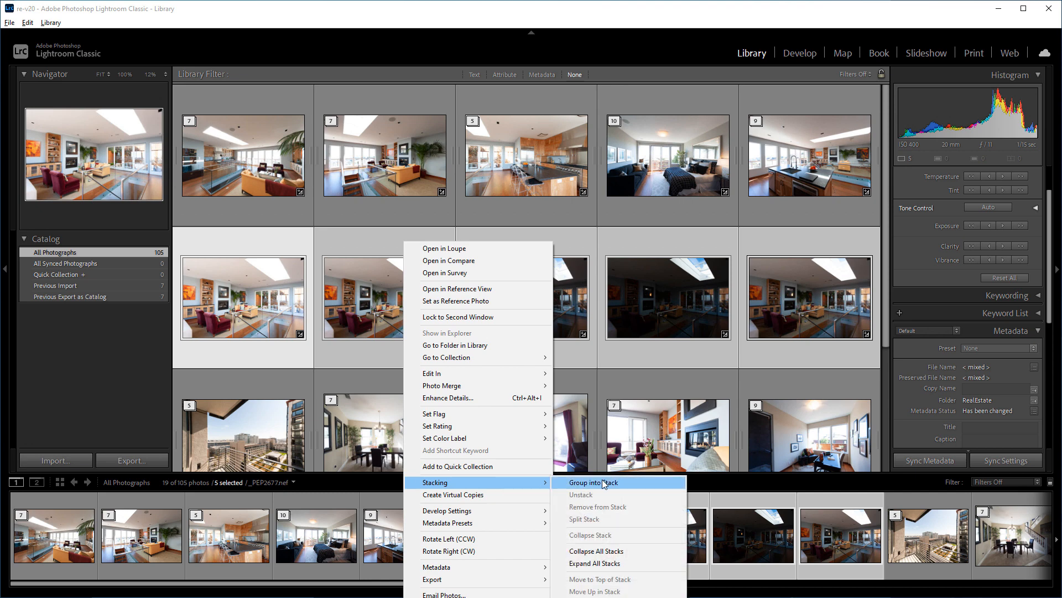
pyautogui.click(594, 482)
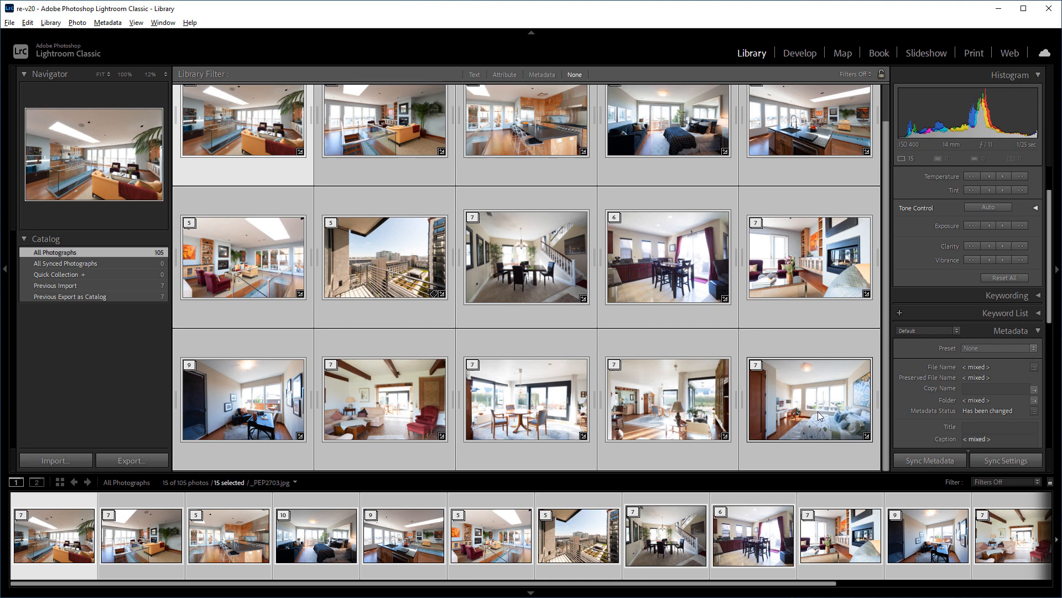
# - Send the fifteen selected stacks to Export > Photomatix > HDR Batch
pyautogui.scroll(3)
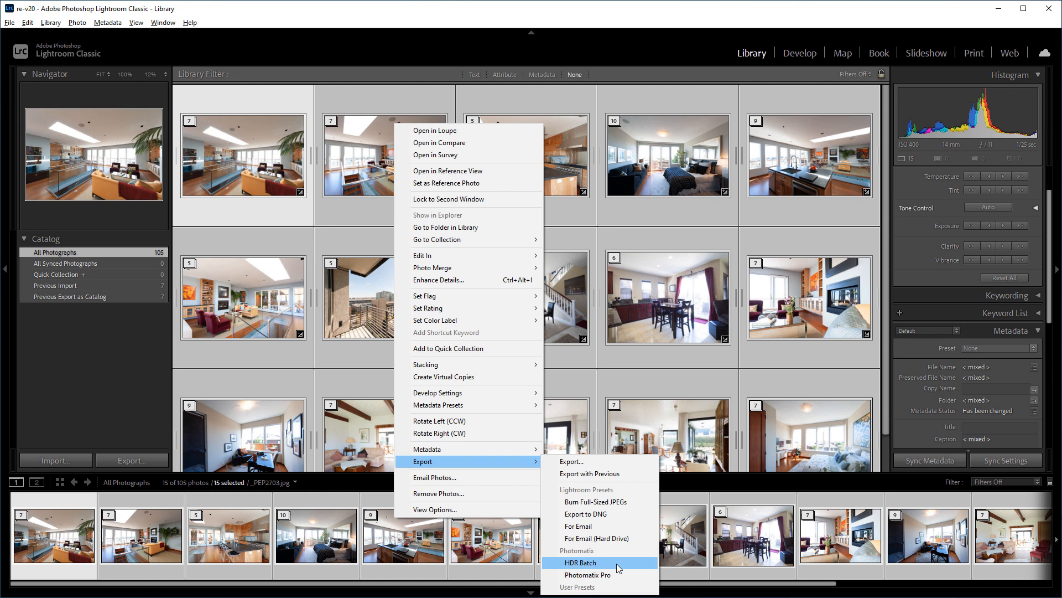
pyautogui.click(580, 562)
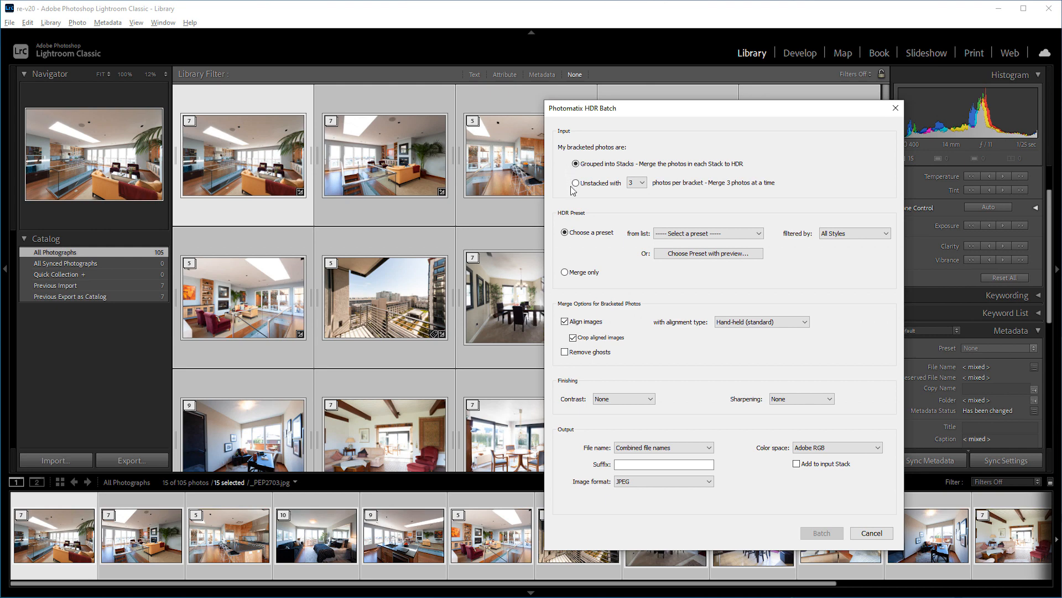
pyautogui.moveTo(571, 169)
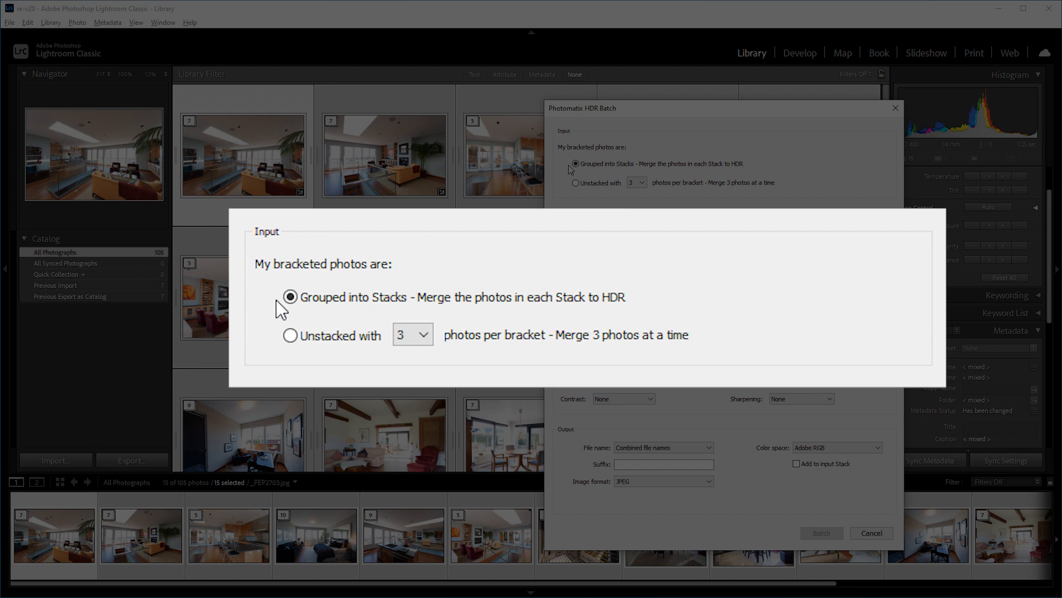
pyautogui.moveTo(281, 315)
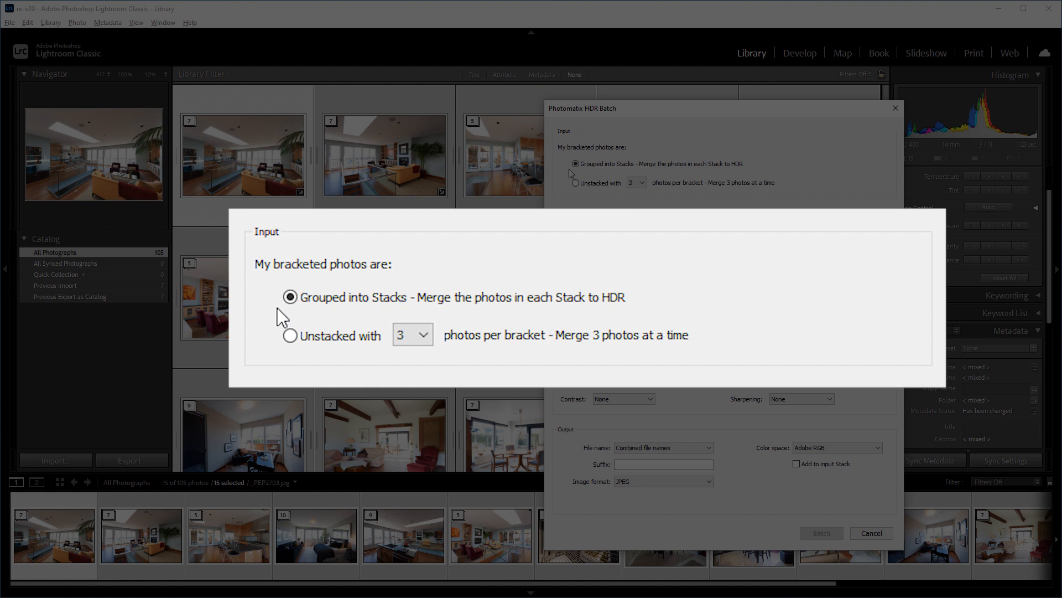
pyautogui.click(289, 334)
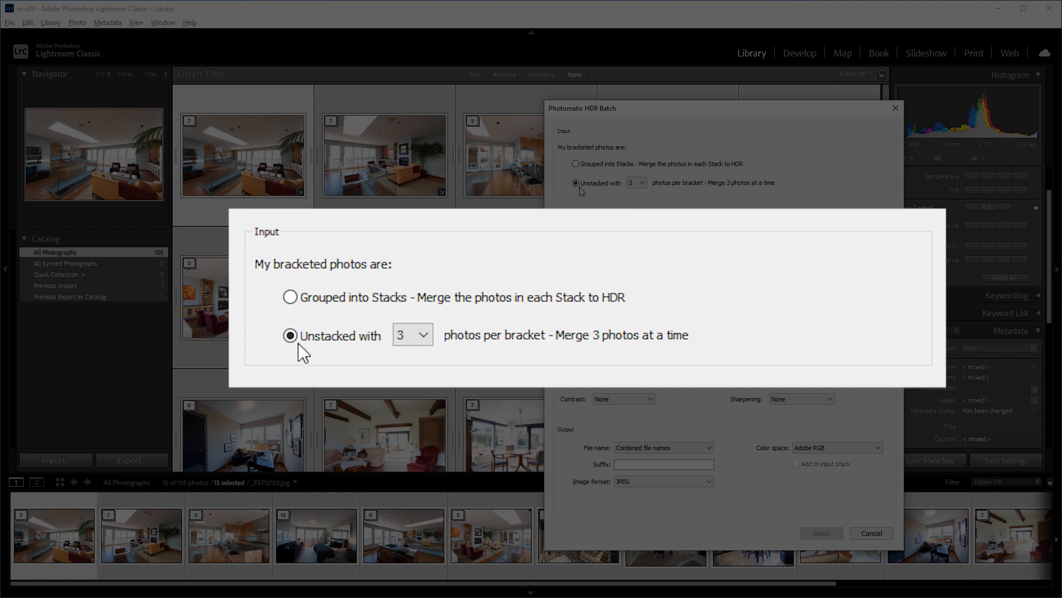
pyautogui.click(411, 335)
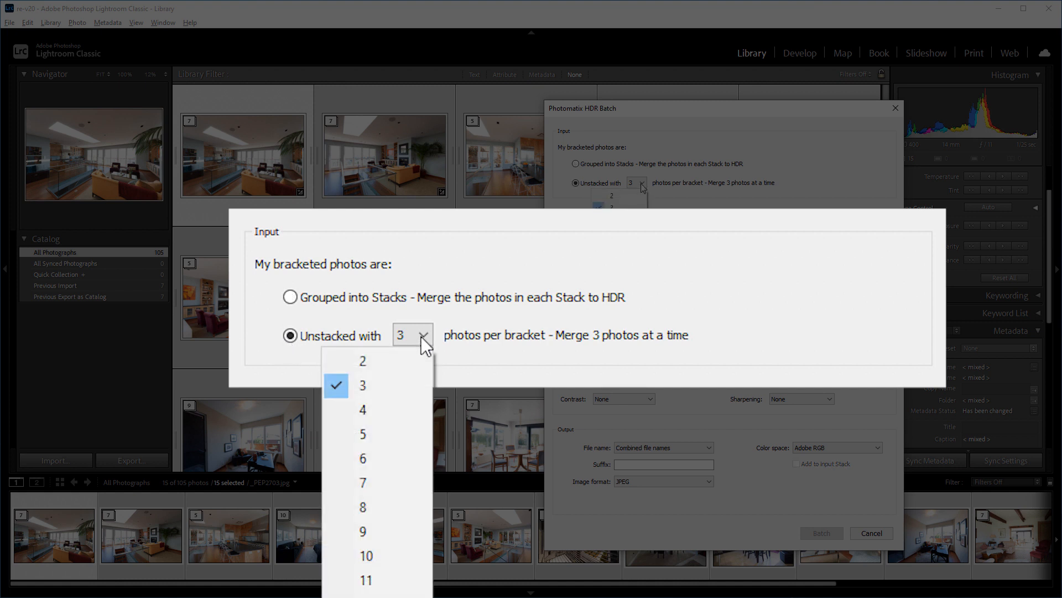
pyautogui.click(362, 385)
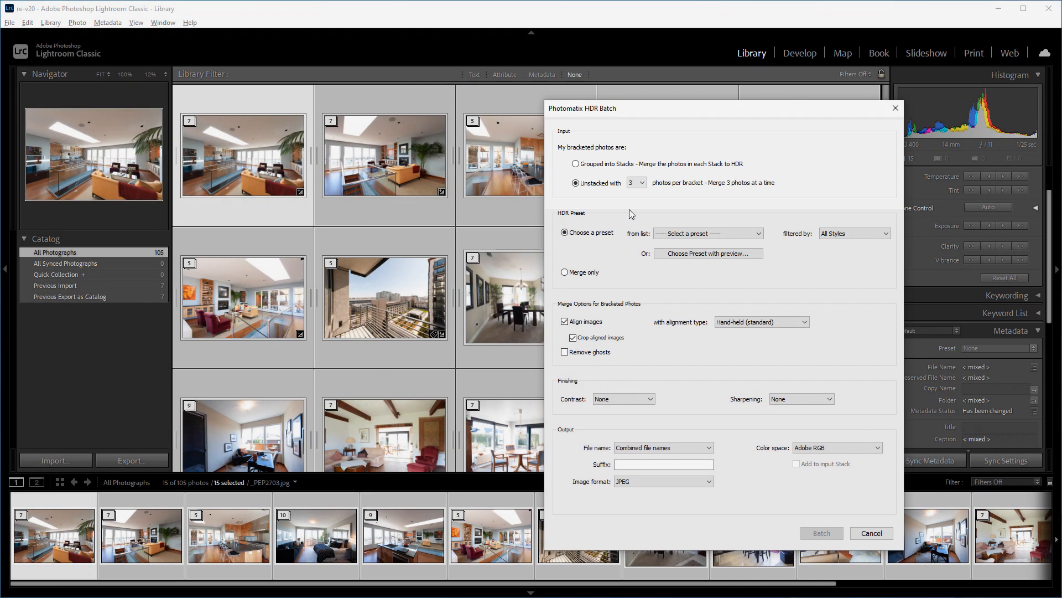
pyautogui.click(576, 164)
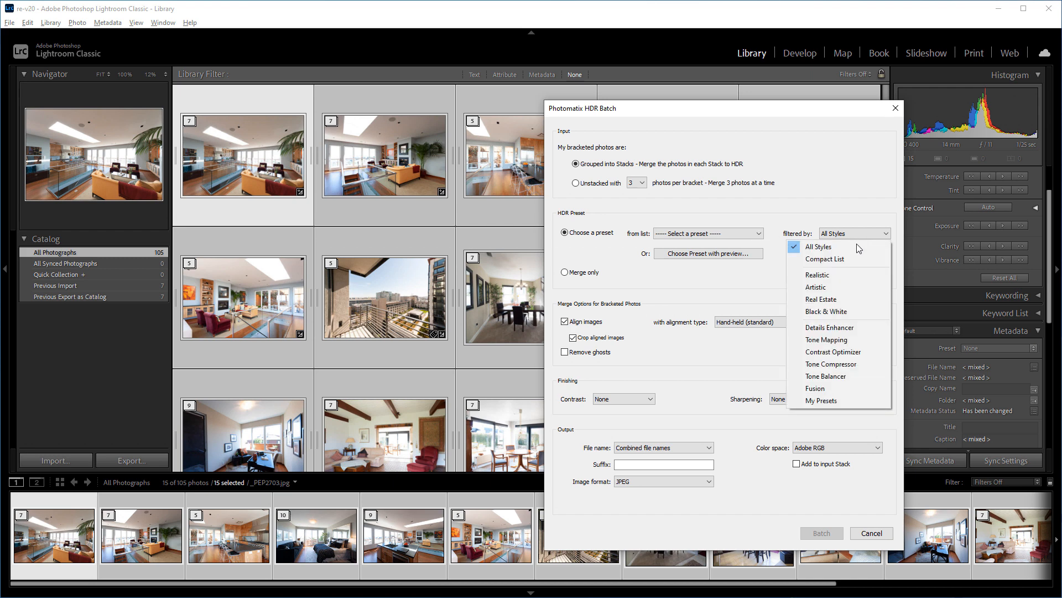
pyautogui.moveTo(820, 299)
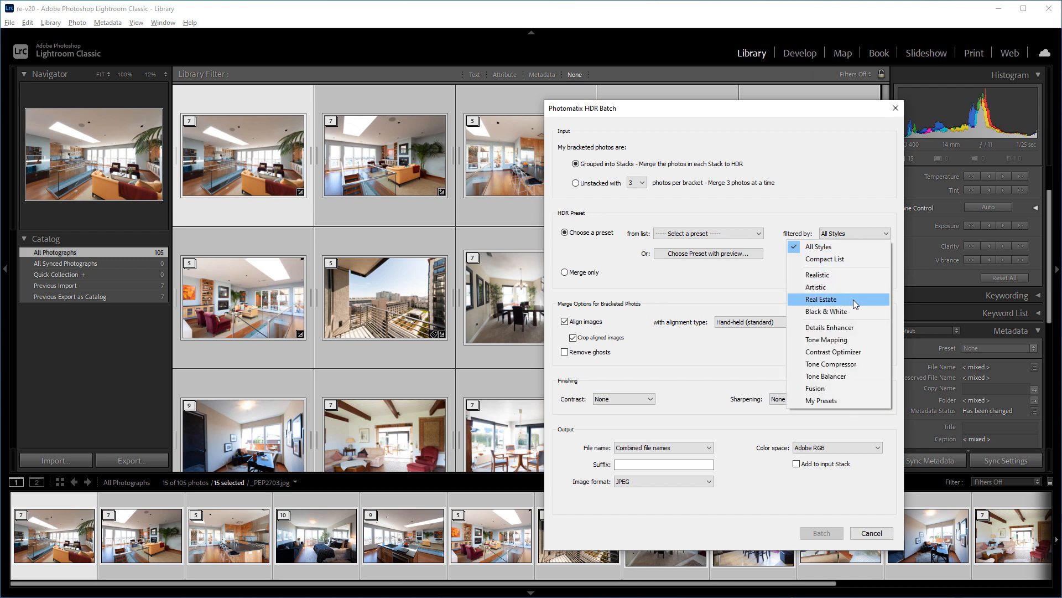
# - Filter presets to the Real Estate style and bring up the preset preview on the living room
pyautogui.click(821, 299)
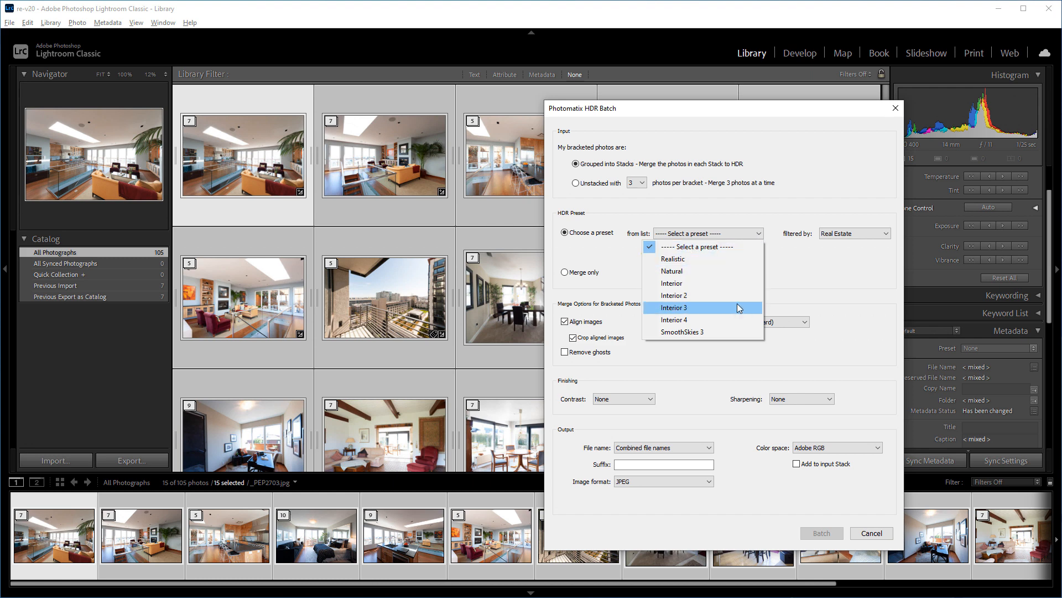
pyautogui.moveTo(734, 247)
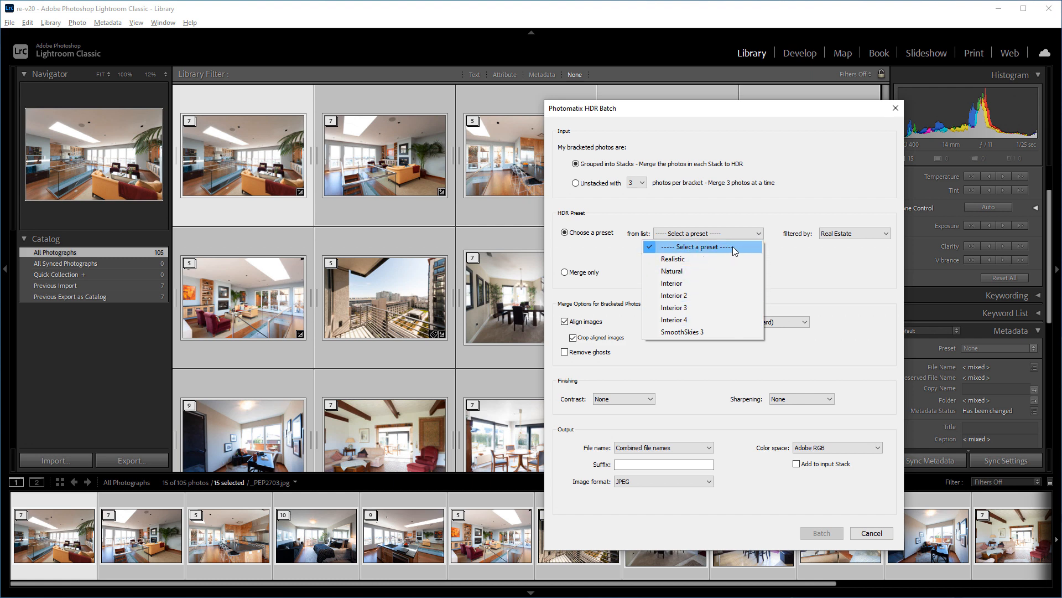
pyautogui.click(704, 246)
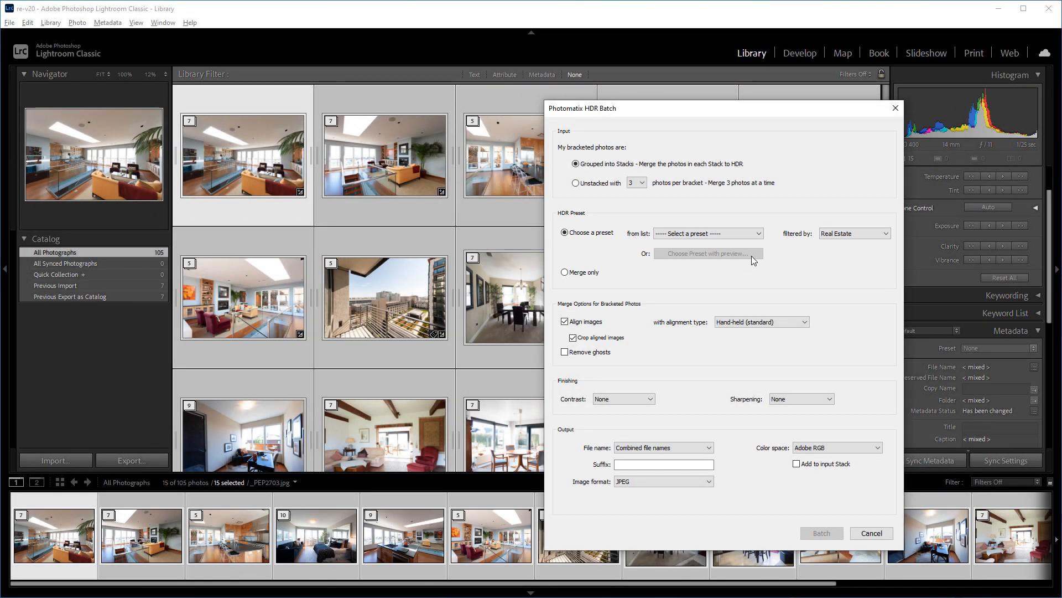
pyautogui.click(707, 253)
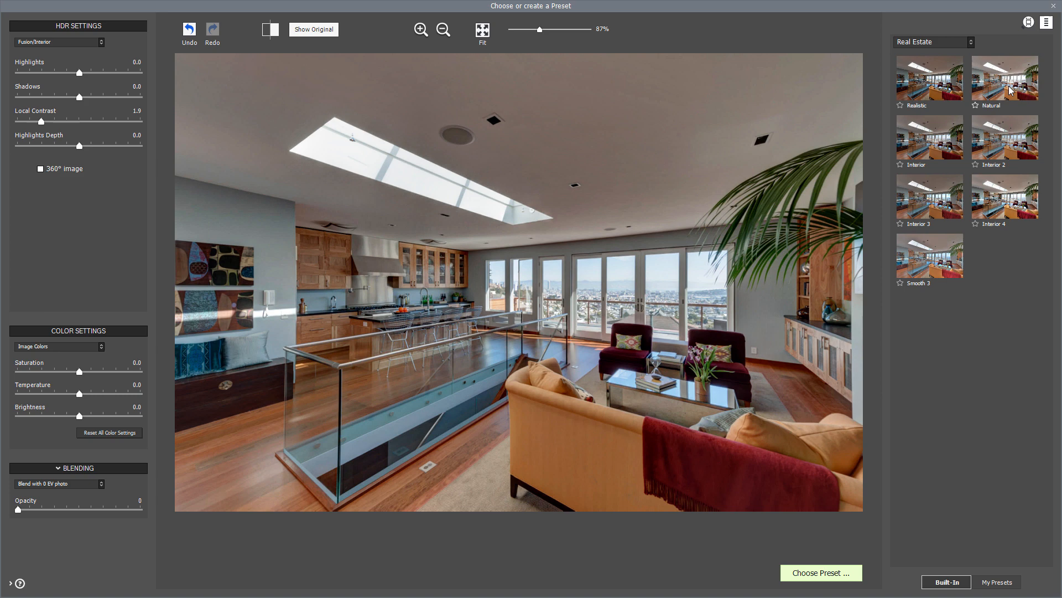
# - Compare the Natural, Interior and Interior 2 presets on the preview, settling on Interior 2
pyautogui.click(1005, 78)
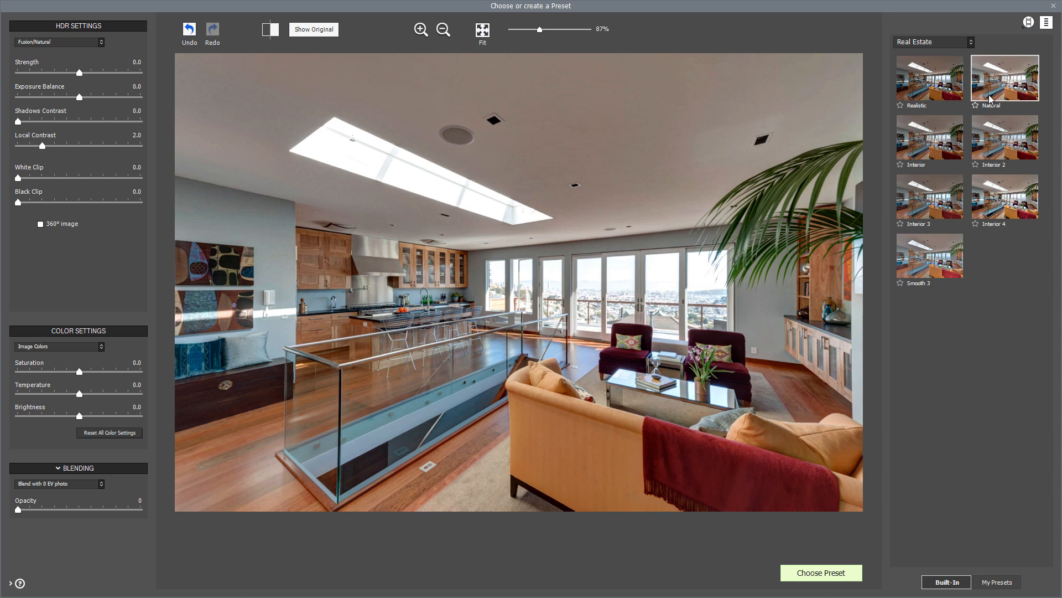
pyautogui.click(929, 136)
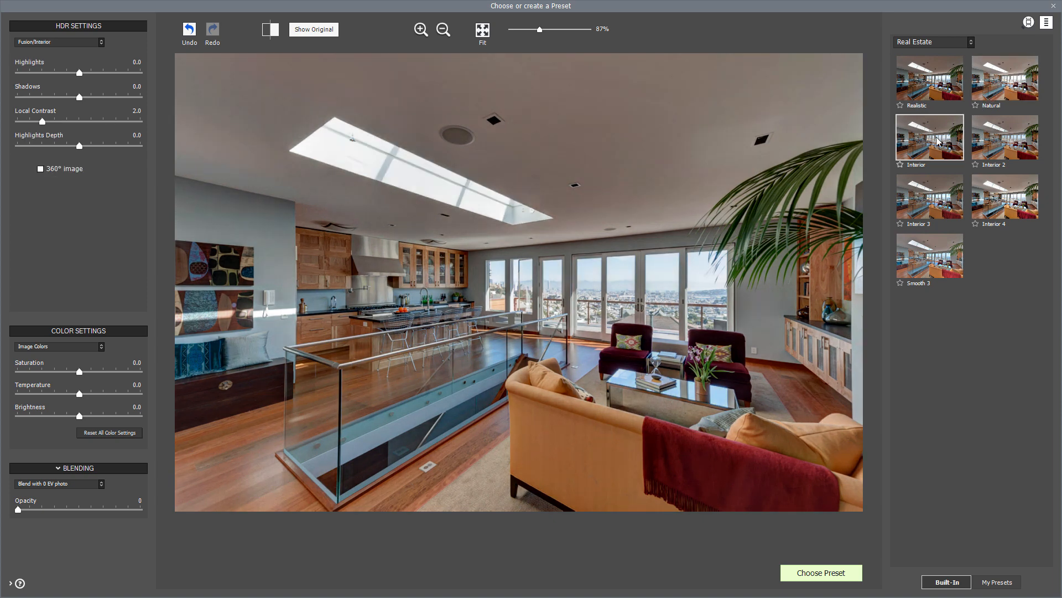
pyautogui.moveTo(1014, 140)
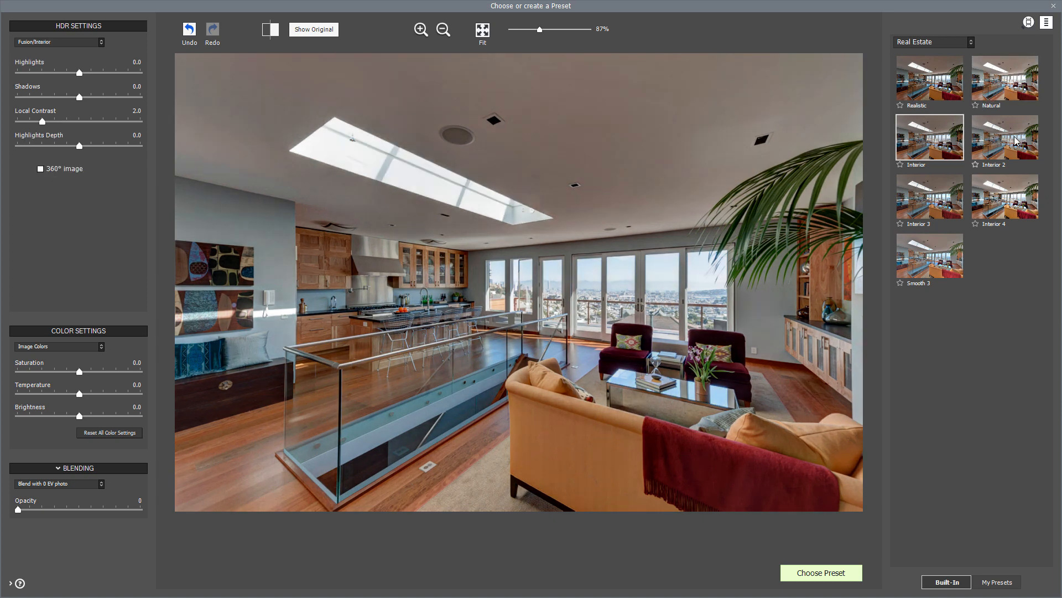
pyautogui.click(1005, 138)
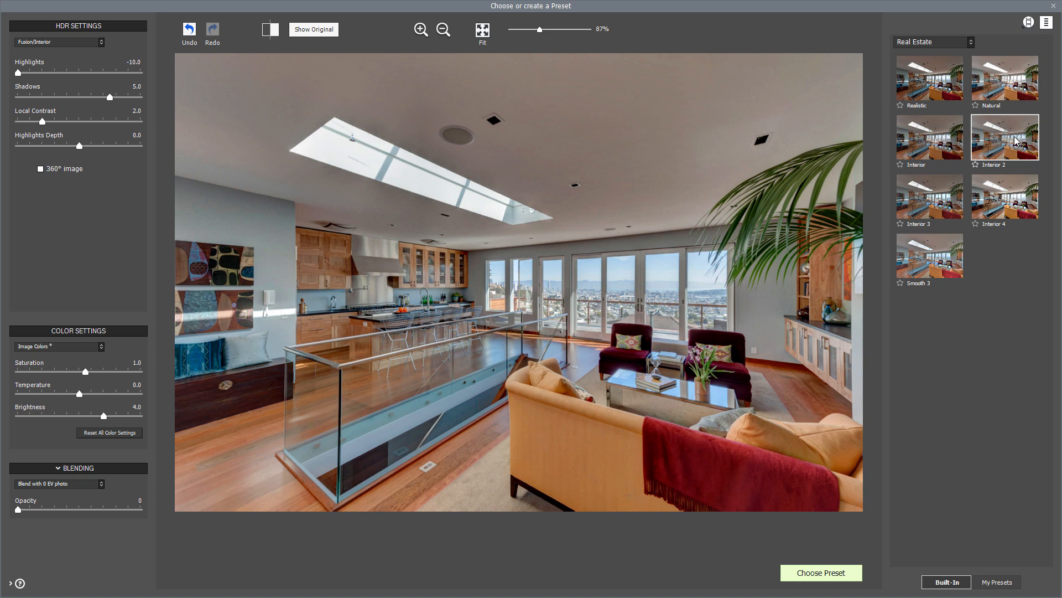
pyautogui.moveTo(1021, 262)
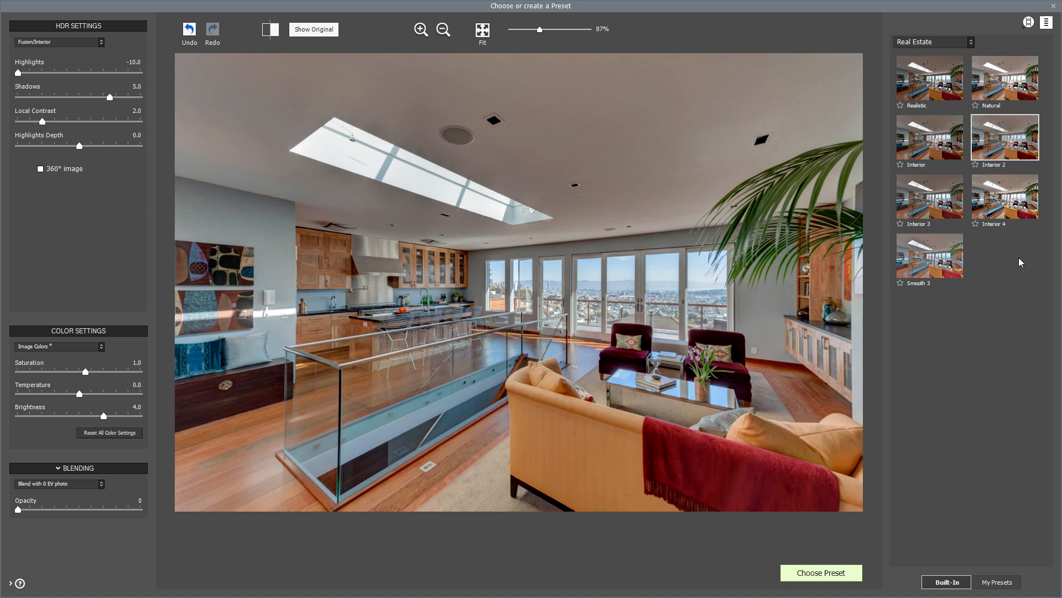
pyautogui.moveTo(833, 531)
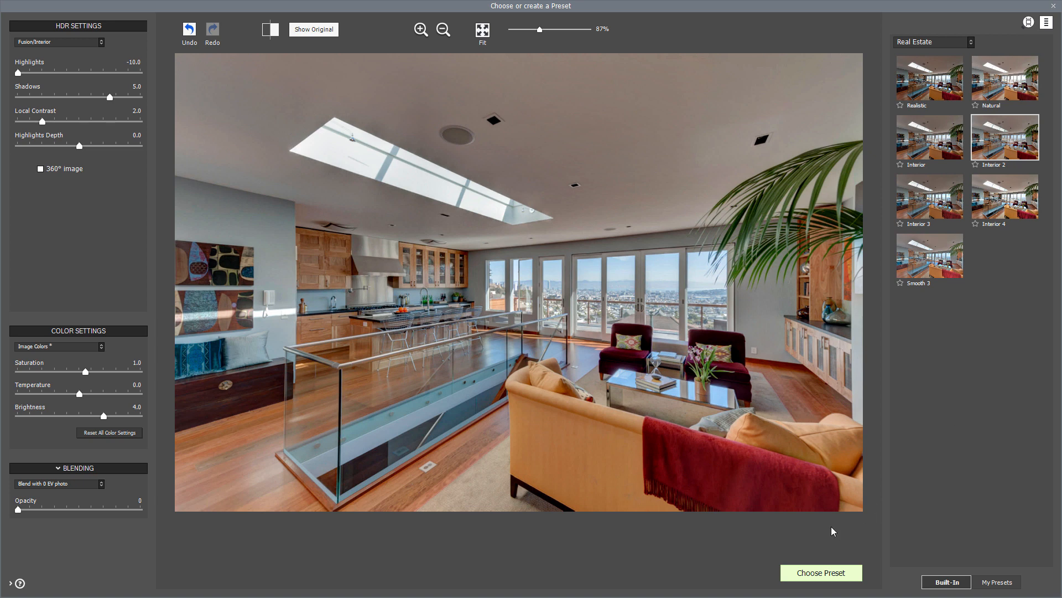
# - Lower highlights, lift shadows, soften local contrast and raise brightness, then begin saving as a preset
pyautogui.moveTo(11, 72); pyautogui.dragTo(17, 71)
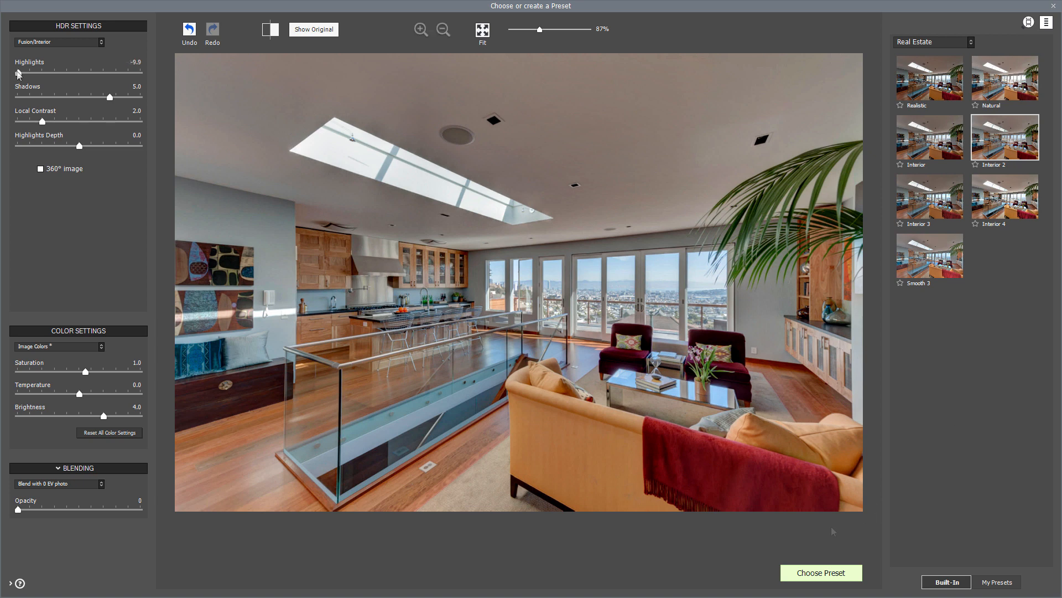
pyautogui.moveTo(100, 94); pyautogui.dragTo(122, 95)
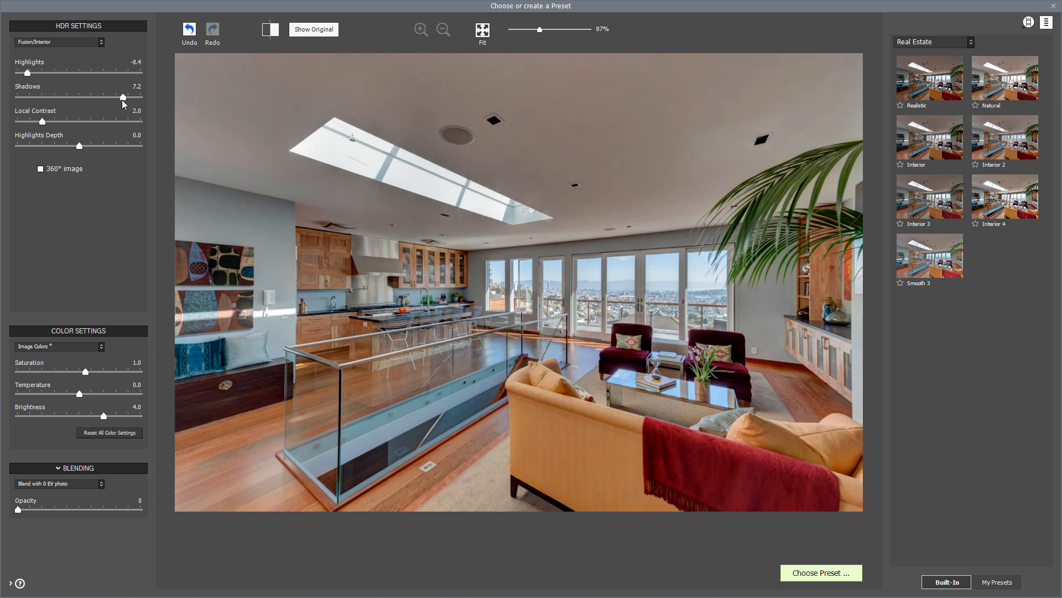
pyautogui.moveTo(42, 120); pyautogui.dragTo(31, 121)
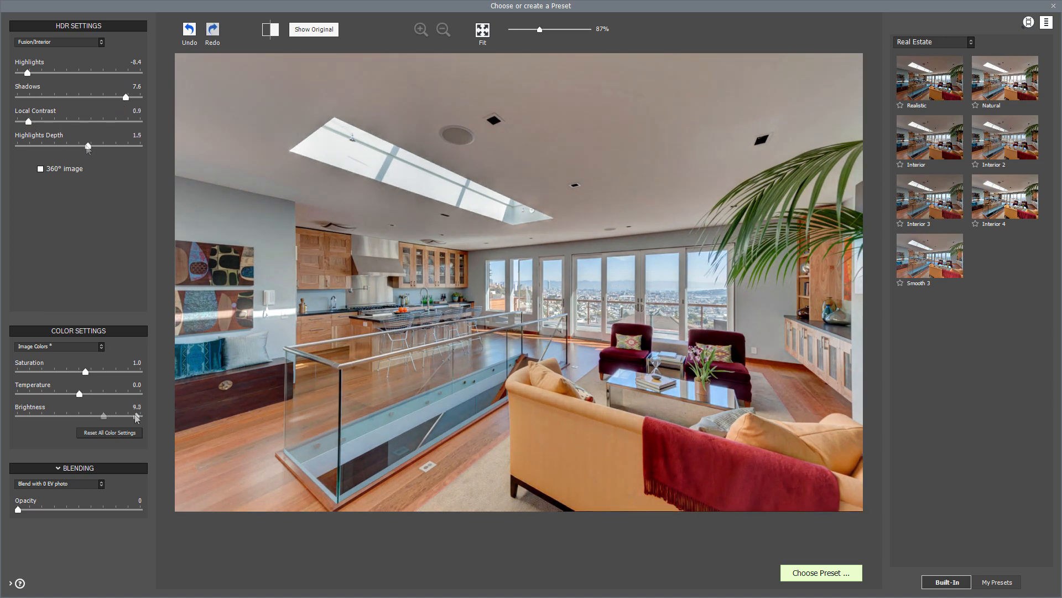
pyautogui.click(820, 572)
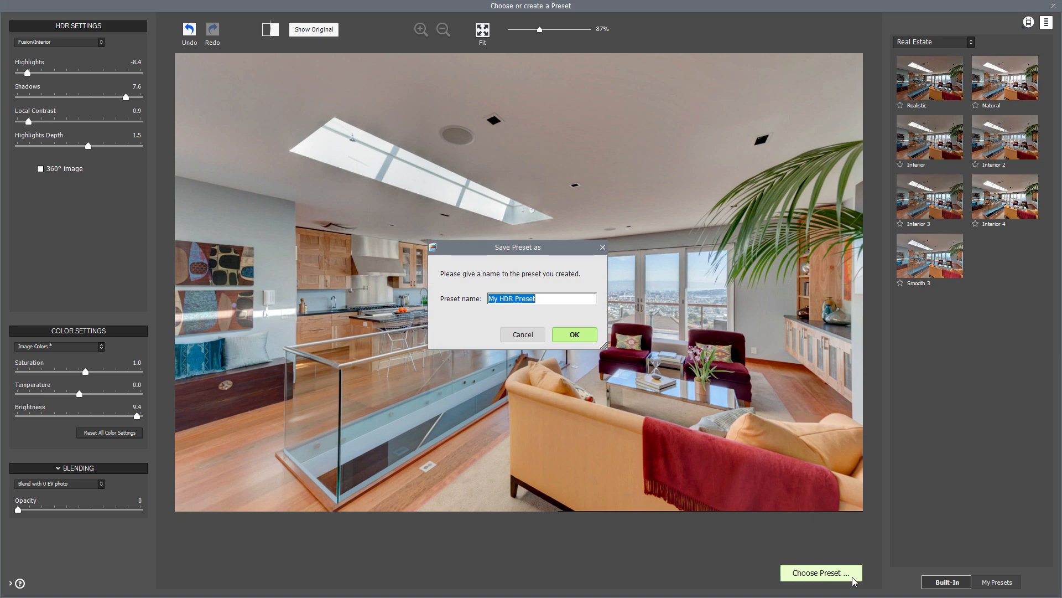
# - Name the saved preset 'Bright-Interior' and confirm it for the HDR batch
pyautogui.write('B')
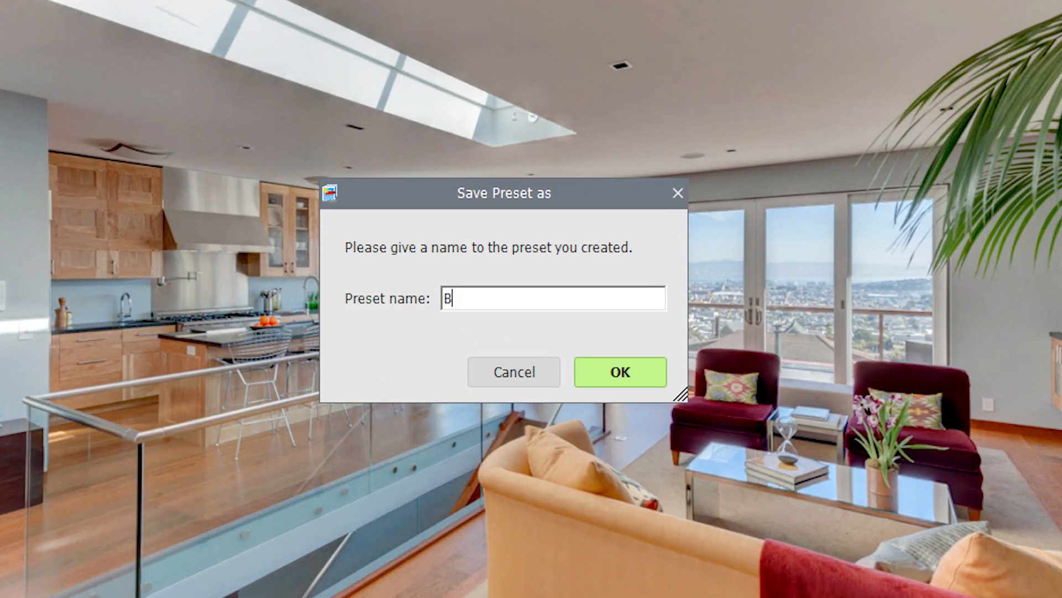
pyautogui.write('right-1')
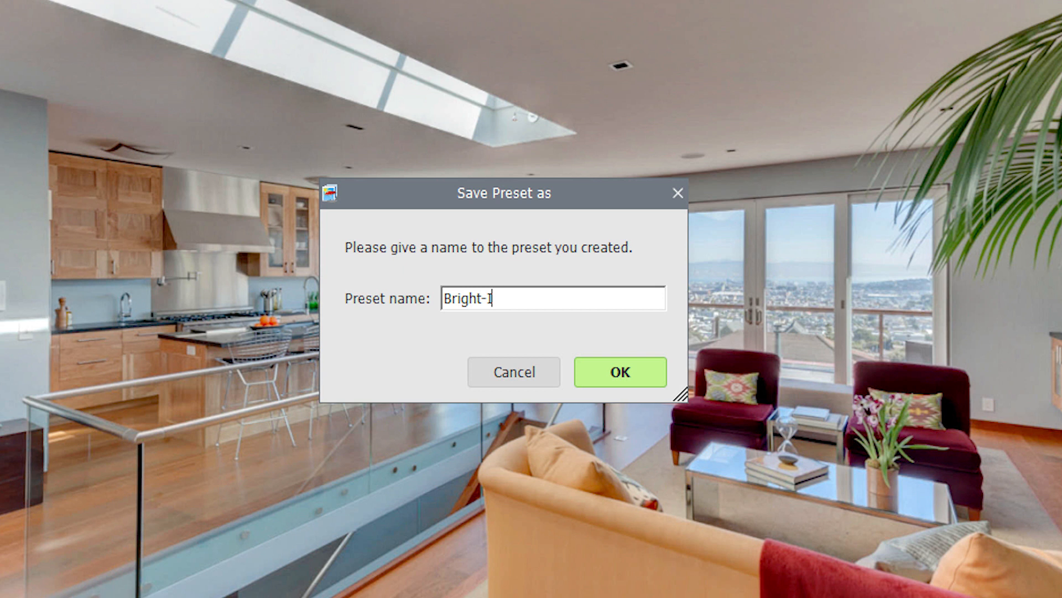
pyautogui.write('nterior')
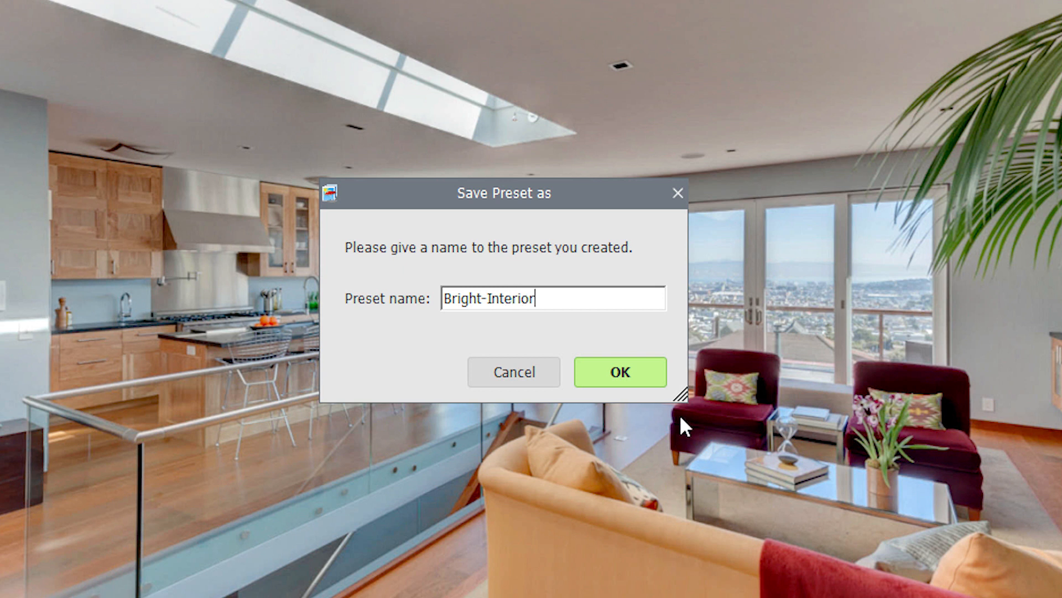
pyautogui.moveTo(643, 386)
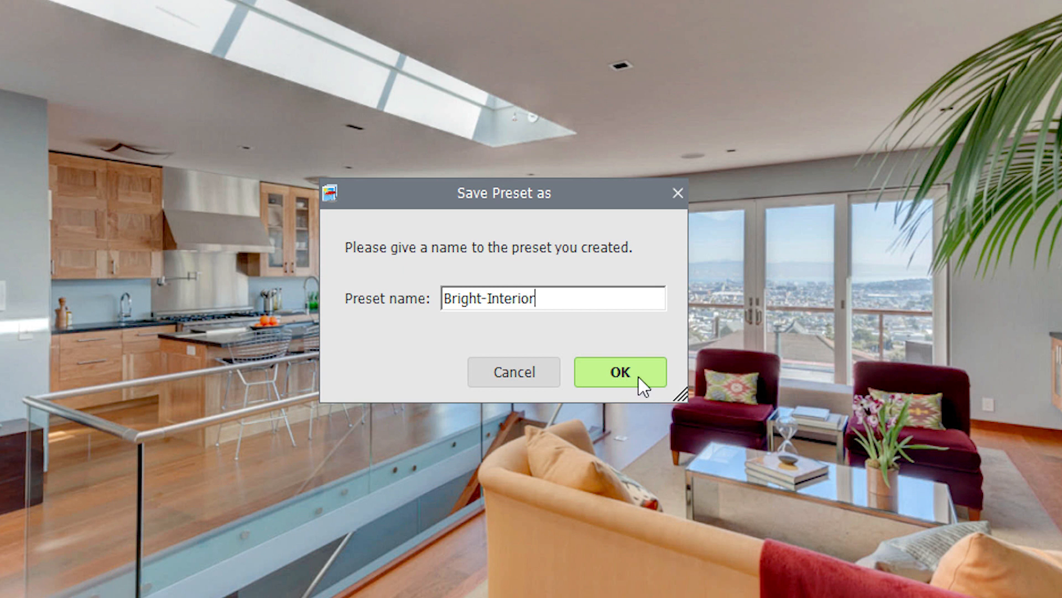
pyautogui.click(619, 372)
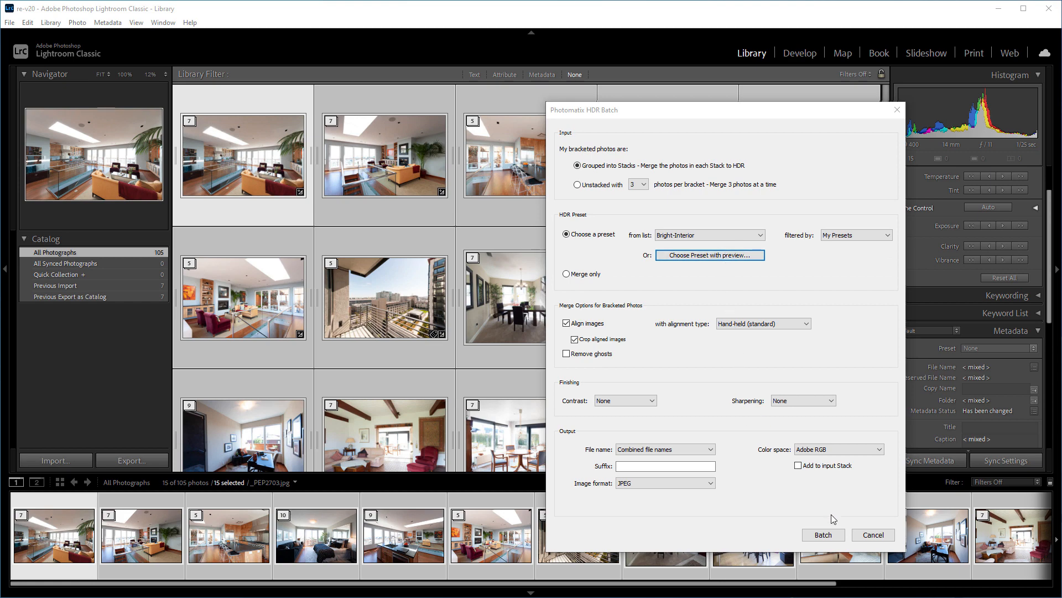
# - Run the batch merging all 15 stacks to HDR with Bright-Interior and dismiss the completion notice
pyautogui.click(823, 534)
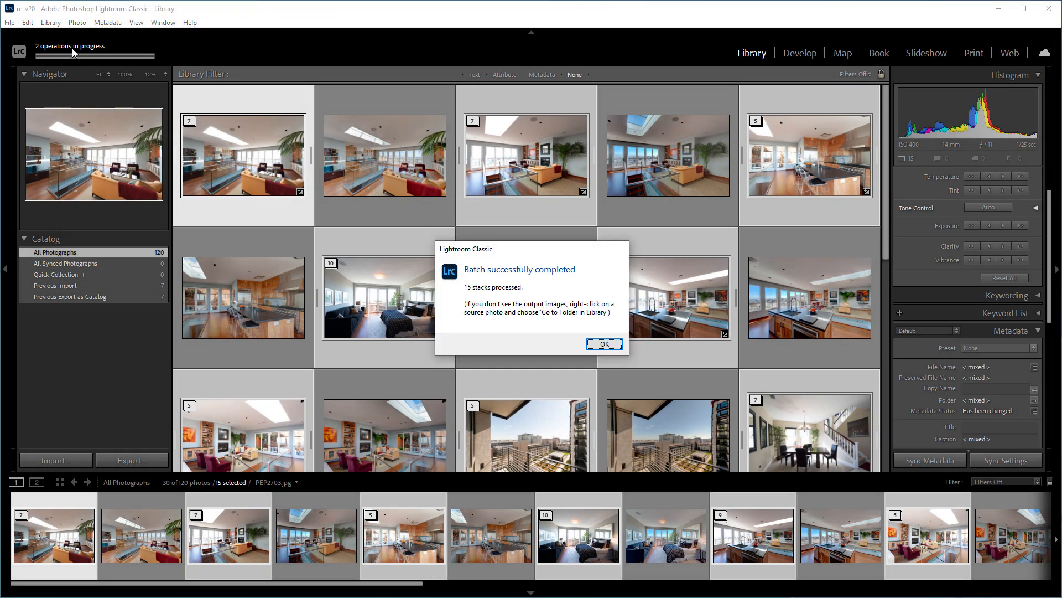
pyautogui.moveTo(214, 163)
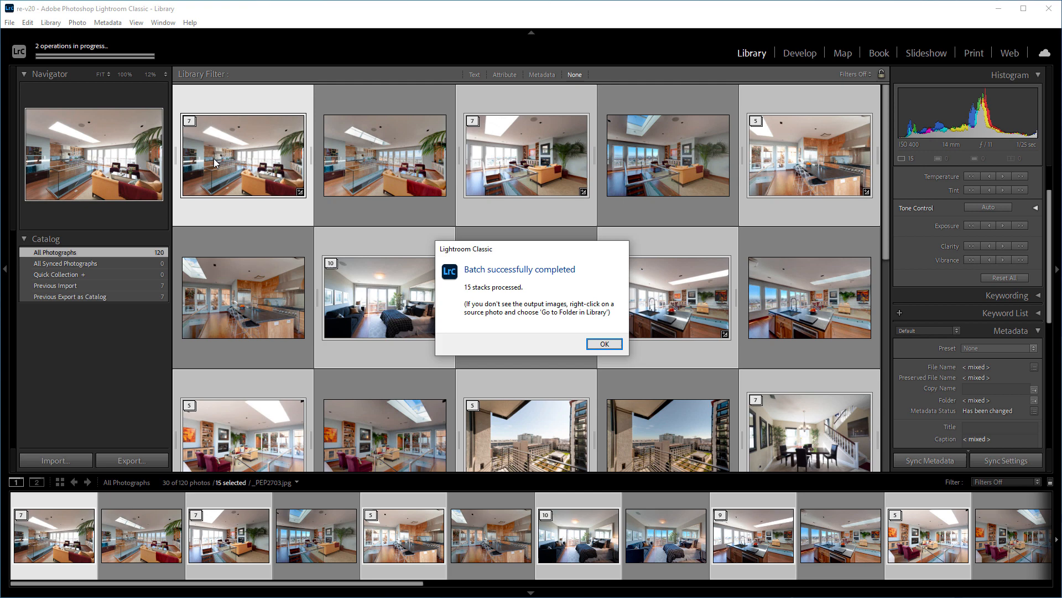
pyautogui.moveTo(604, 344)
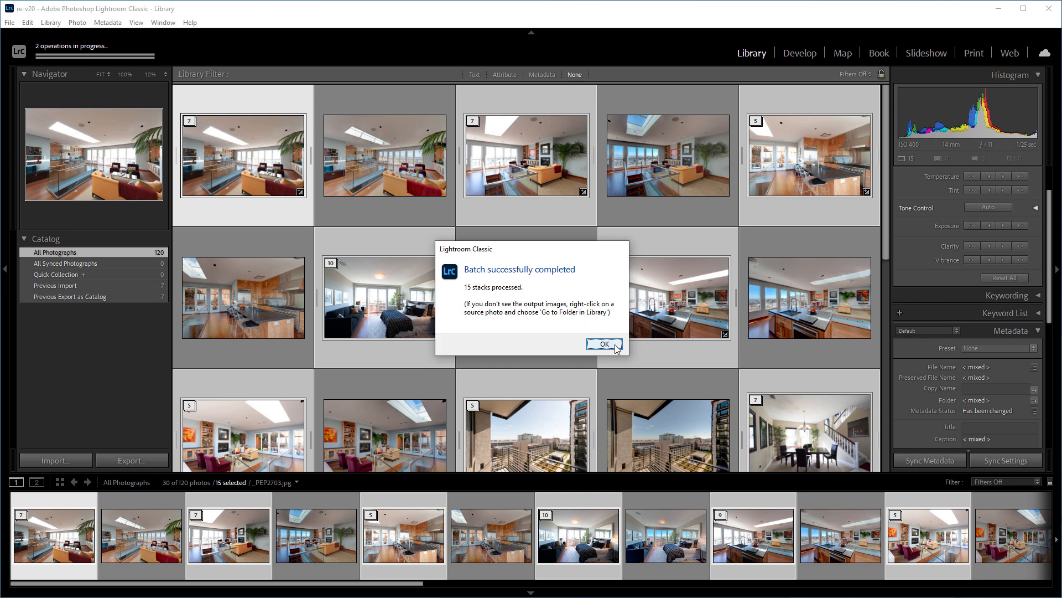
pyautogui.click(603, 344)
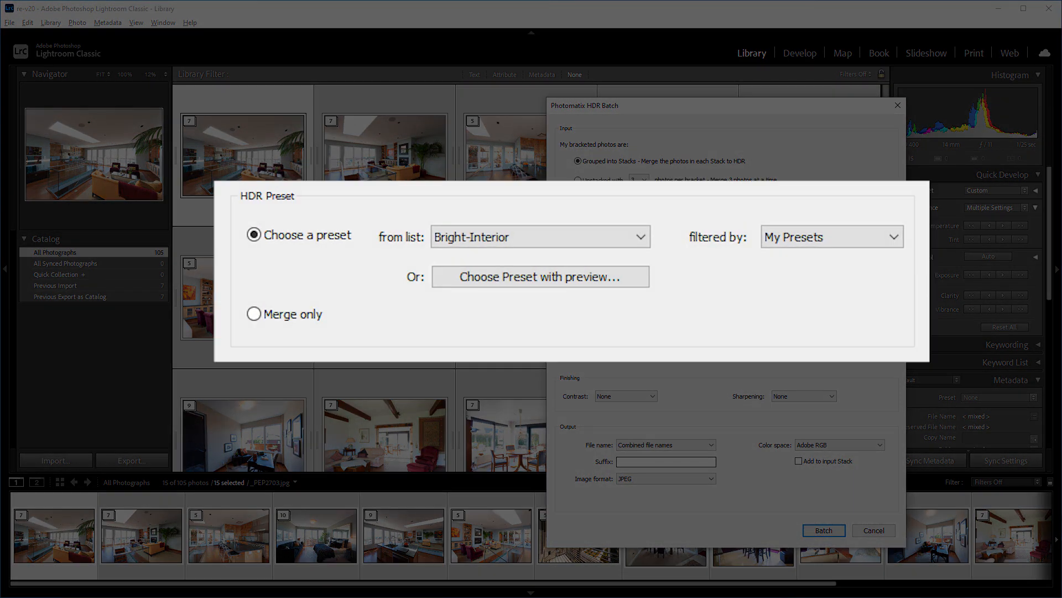
pyautogui.moveTo(256, 328)
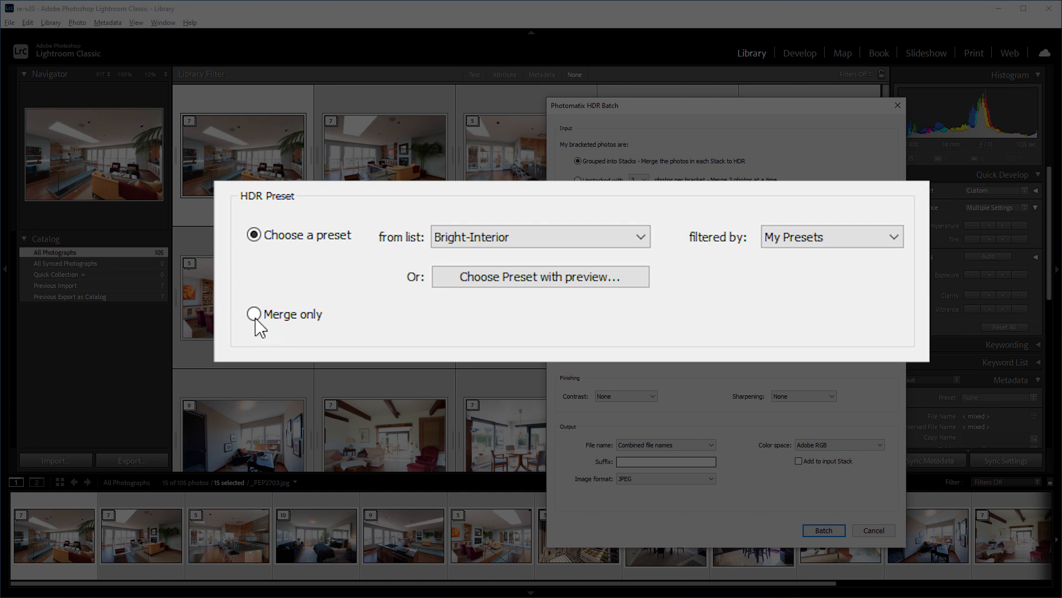
# - Set the batch to Merge only with DNG 32-bit (Half) output and start processing
pyautogui.click(254, 314)
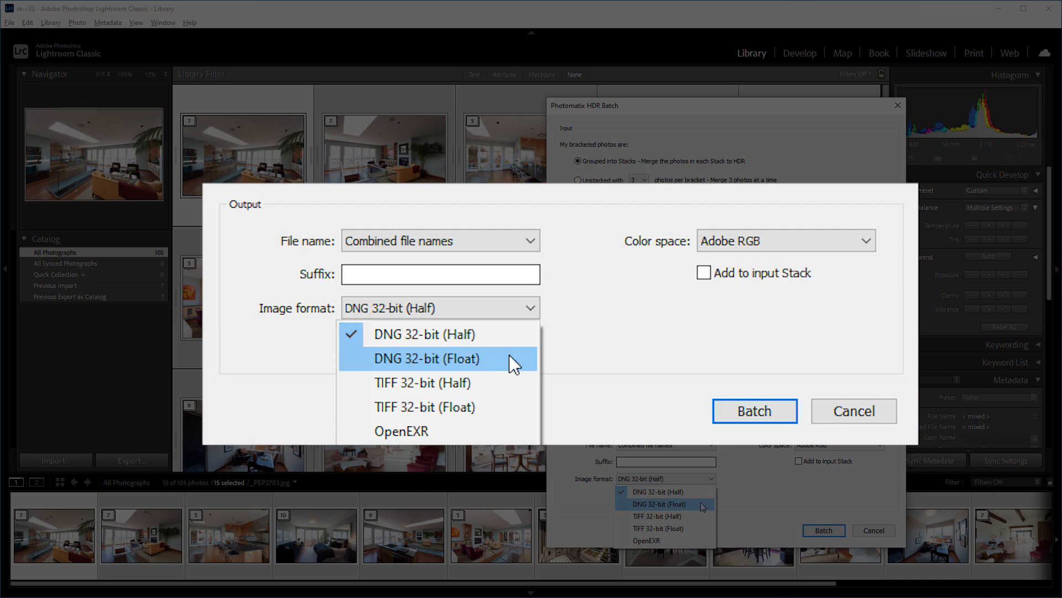
pyautogui.moveTo(511, 391)
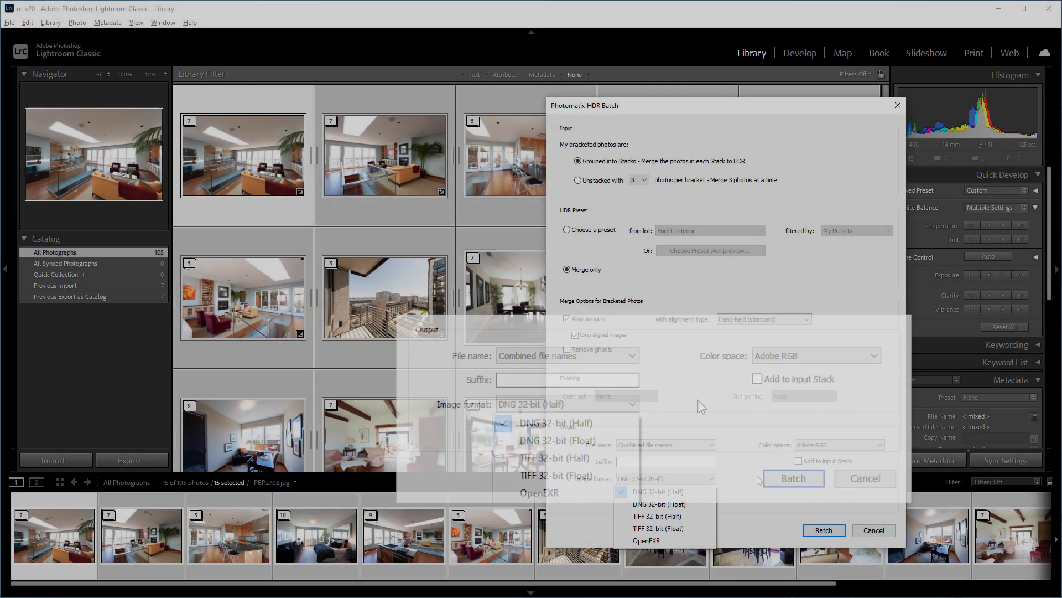
pyautogui.click(655, 491)
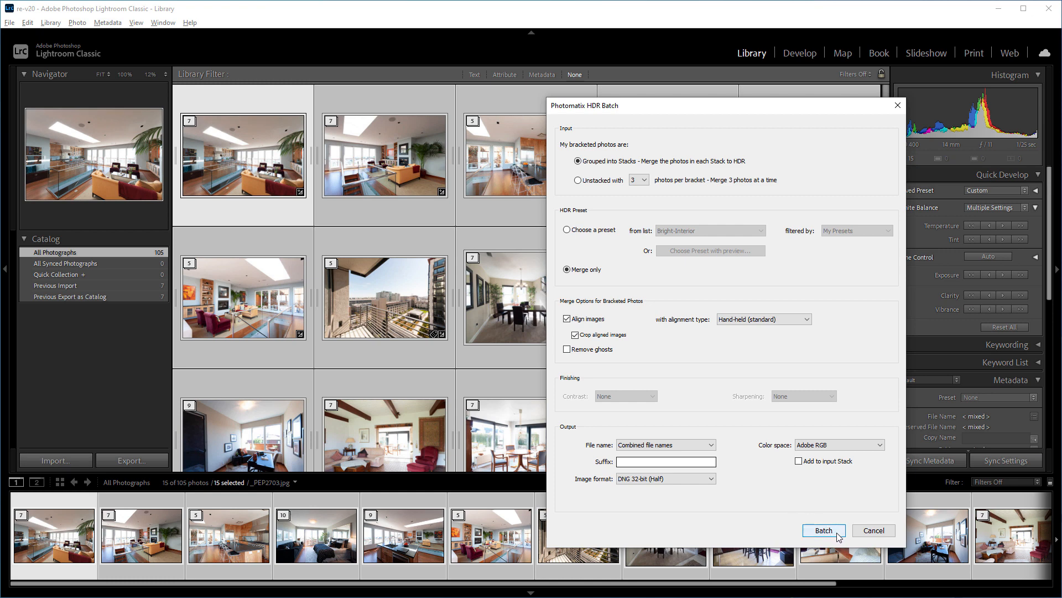
pyautogui.click(824, 530)
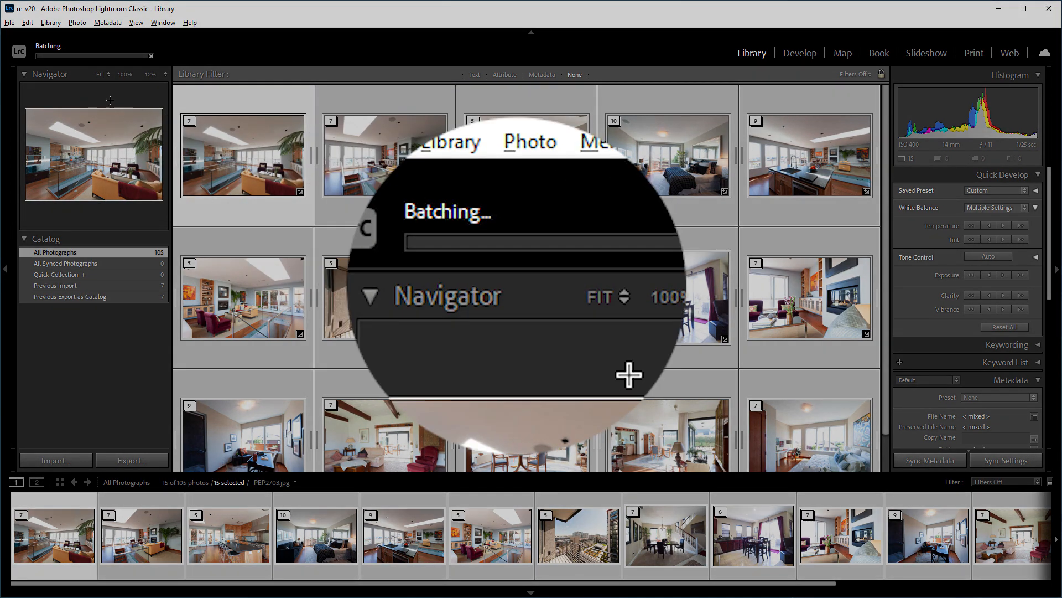
pyautogui.moveTo(498, 233)
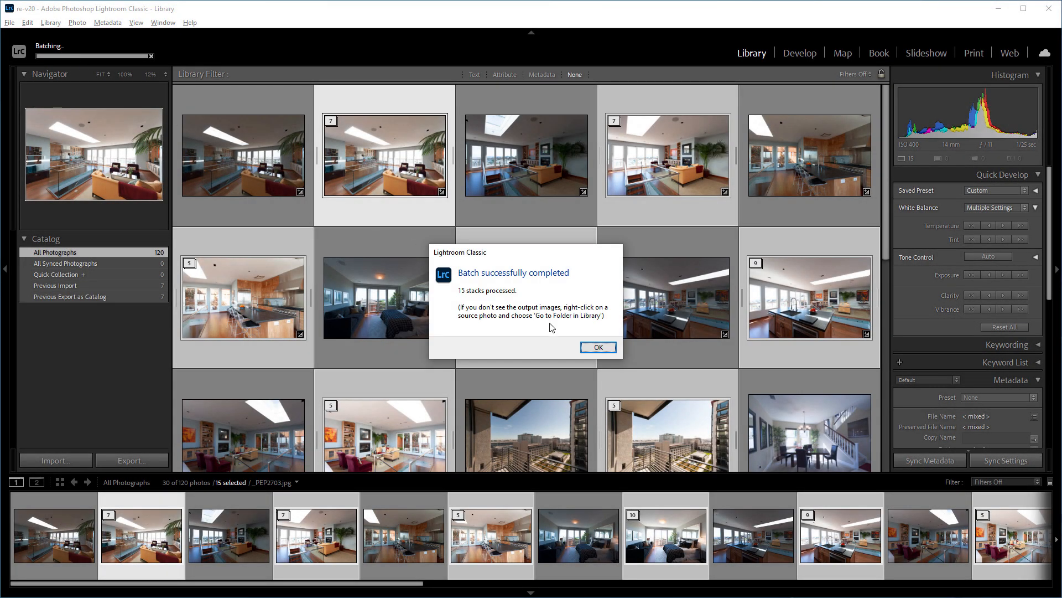
# - Dismiss the 'Batch successfully completed' notice after the 32-bit DNG merge finishes
pyautogui.click(597, 347)
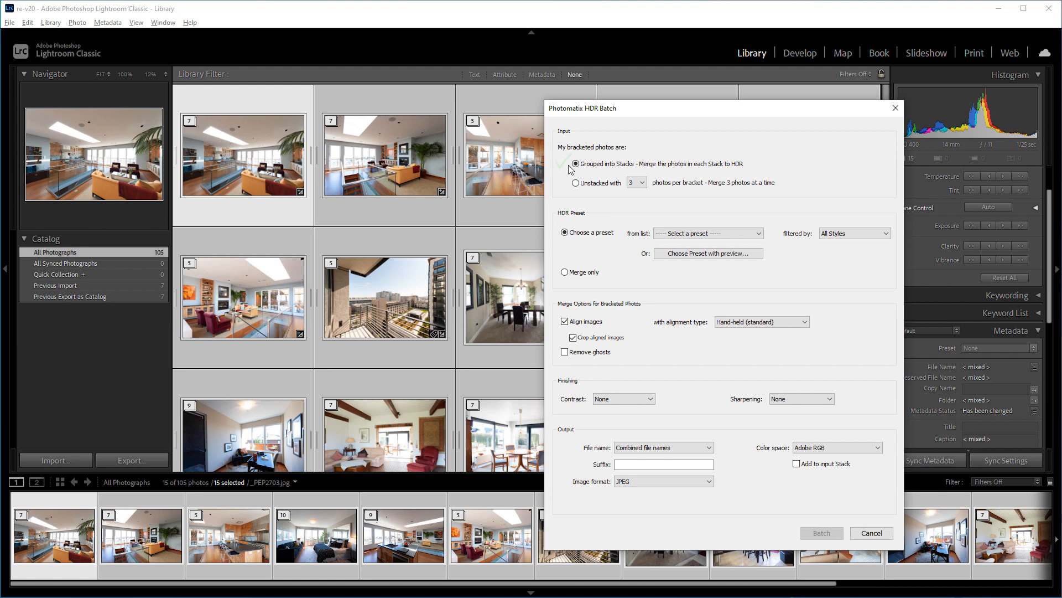
# - Reconfigure the HDR batch as Grouped into Stacks, Merge only, with DNG 32-bit (Half) output
pyautogui.click(634, 182)
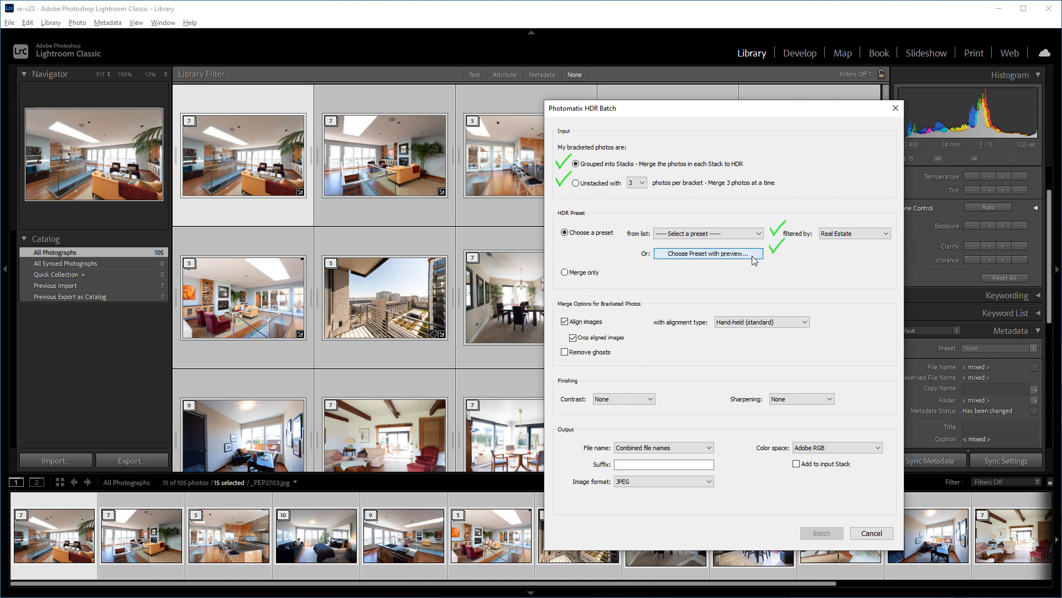
pyautogui.click(564, 272)
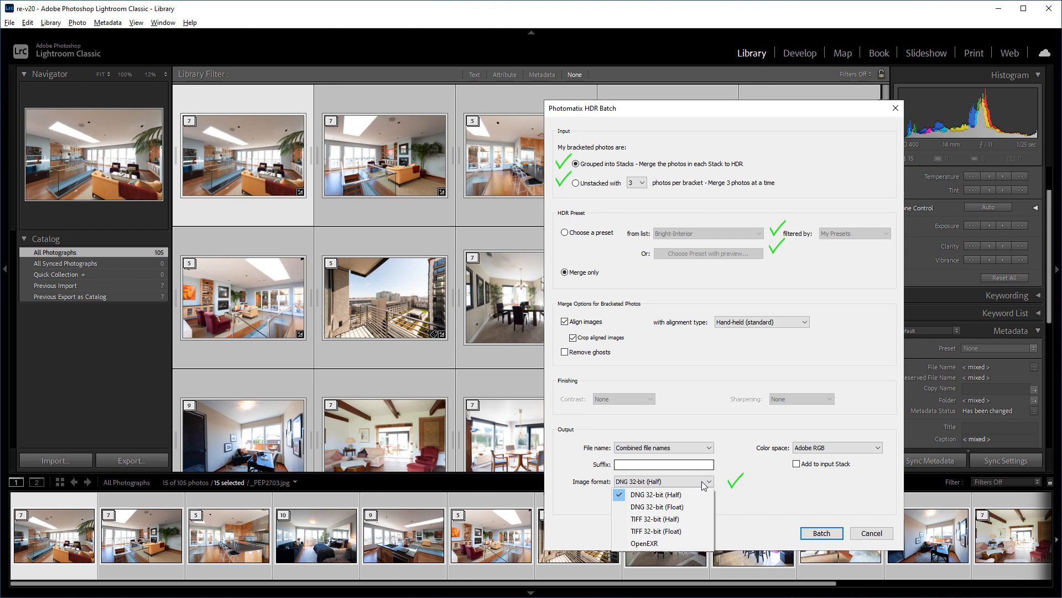
pyautogui.click(821, 532)
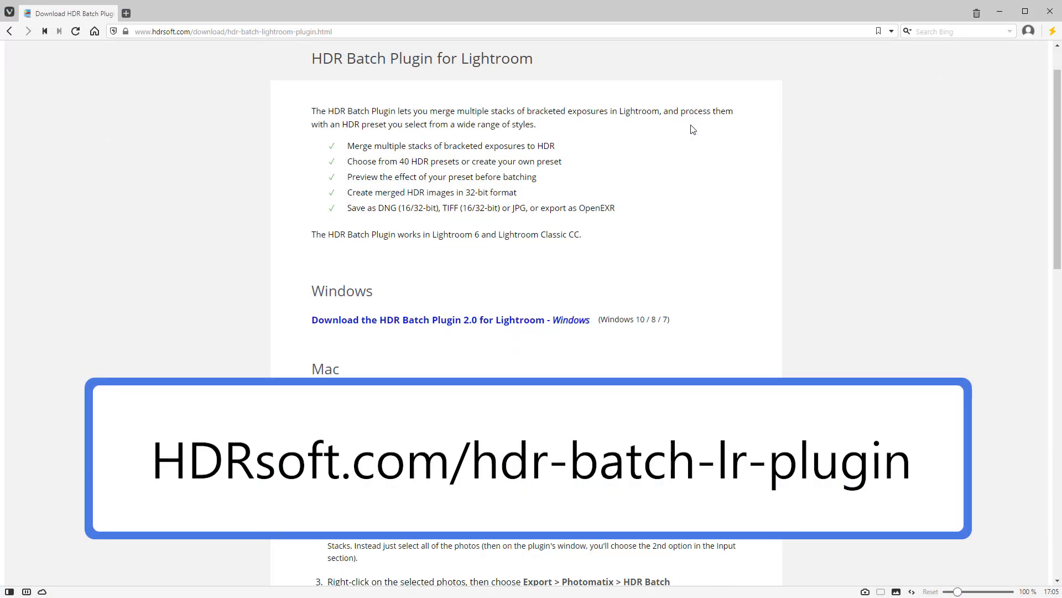
pyautogui.moveTo(476, 332)
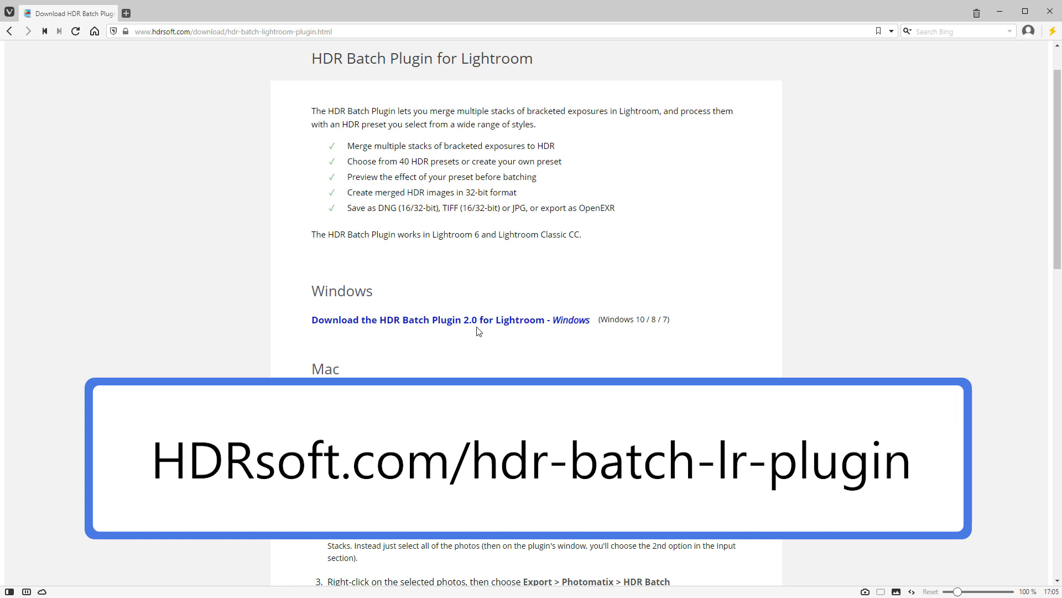
# - Download the HDR Batch Plugin 2.0 for Lightroom Windows installer and save the file
pyautogui.click(449, 319)
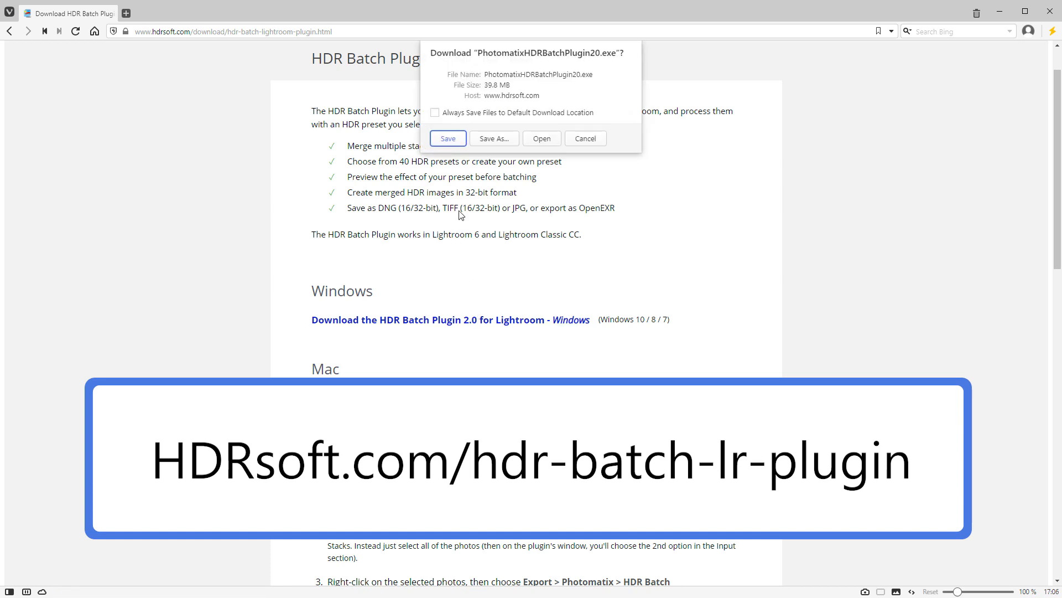
pyautogui.click(447, 138)
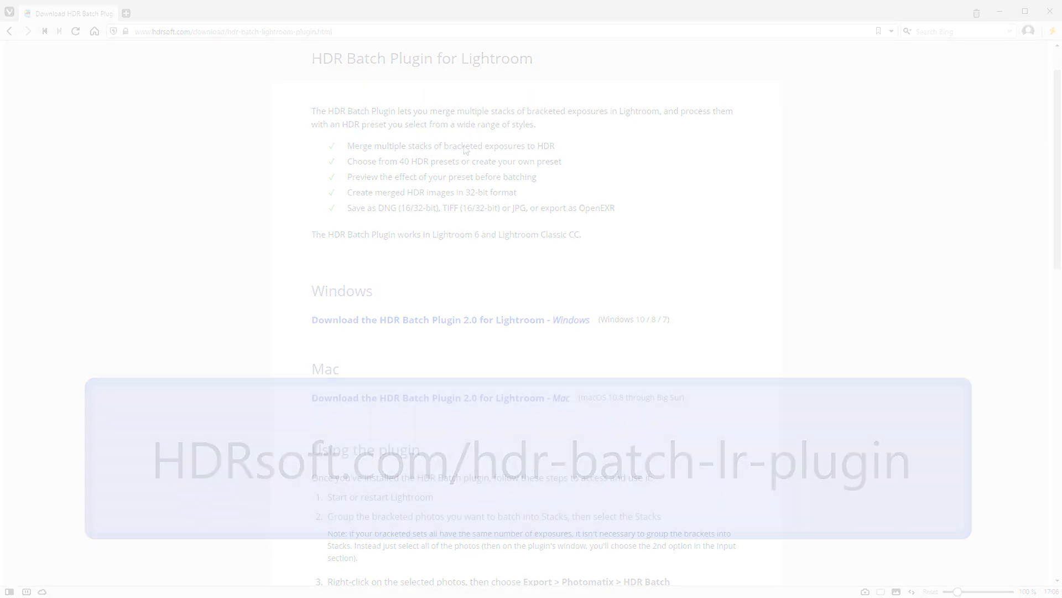